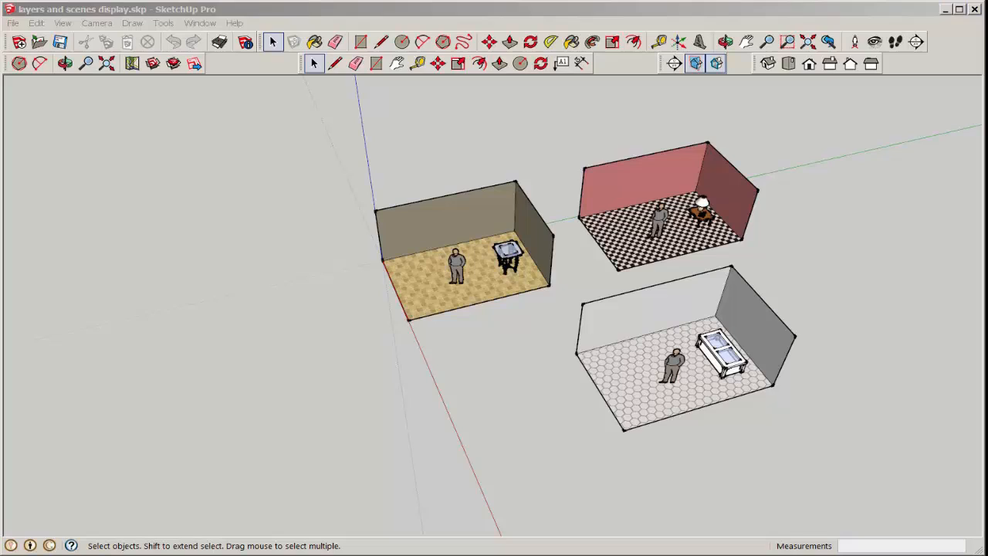
{"action": "mouse_move", "coordinate": [346, 296]}
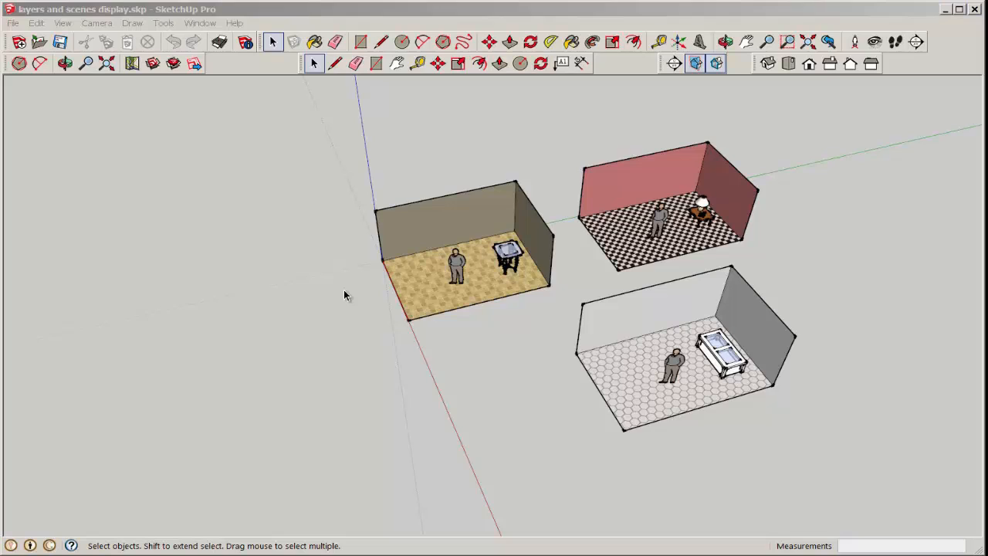
- Inspect the sand and hexagon rooms, then show the Layers list holding only Layer0
{"action": "left_click", "coordinate": [463, 255]}
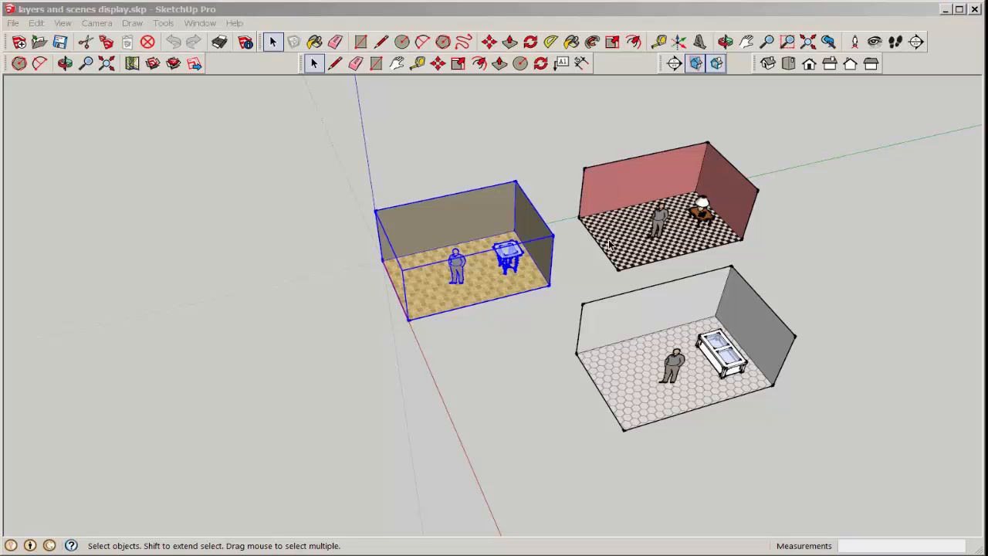
{"action": "left_click", "coordinate": [641, 386]}
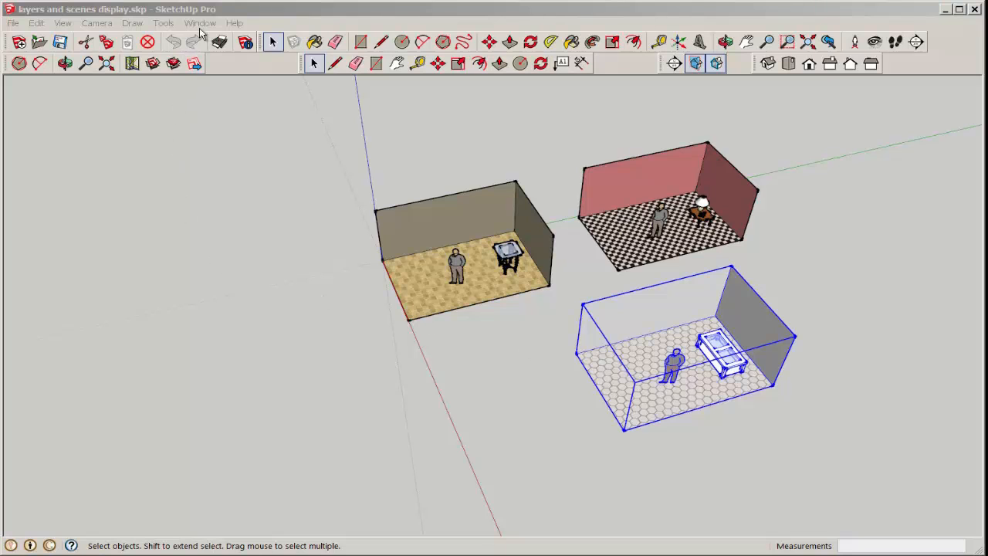
{"action": "left_click", "coordinate": [201, 24]}
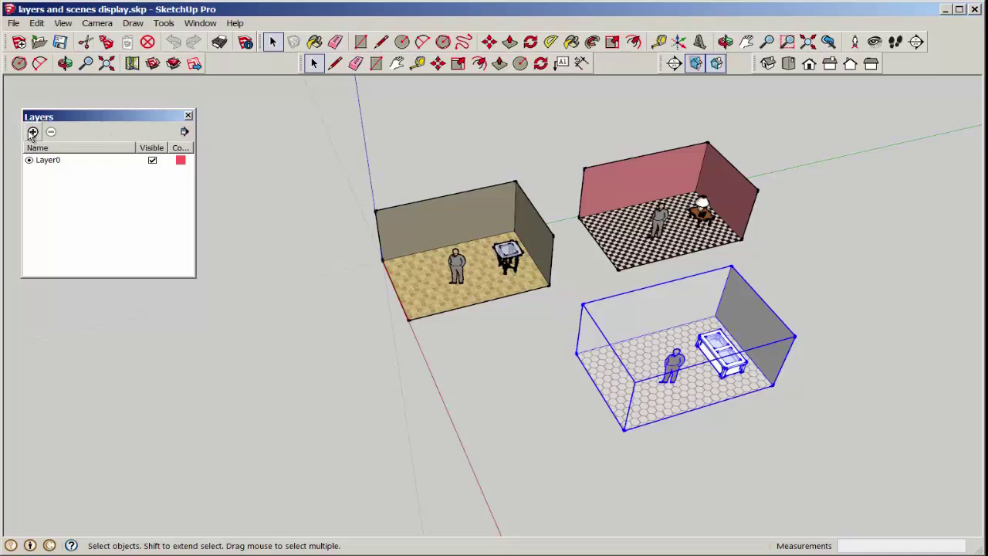
- Add three layers and name them brown, checks and hexagon
{"action": "left_click", "coordinate": [32, 131]}
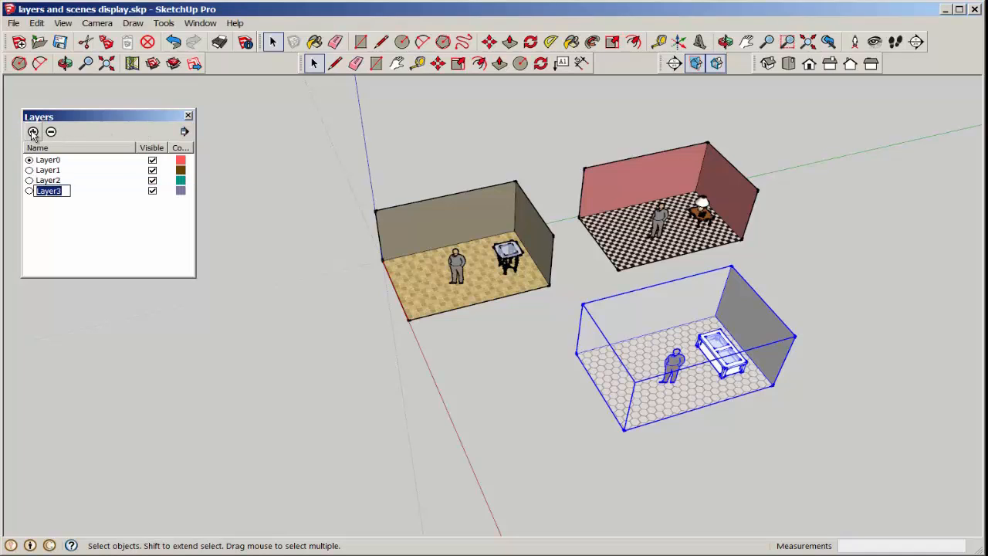
{"action": "left_click", "coordinate": [48, 170]}
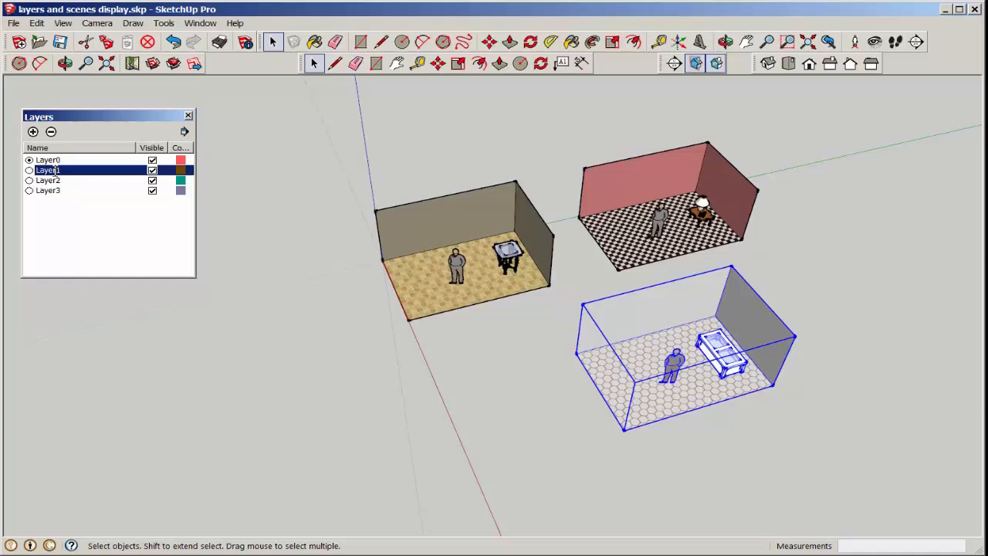
{"action": "double_click", "coordinate": [47, 170]}
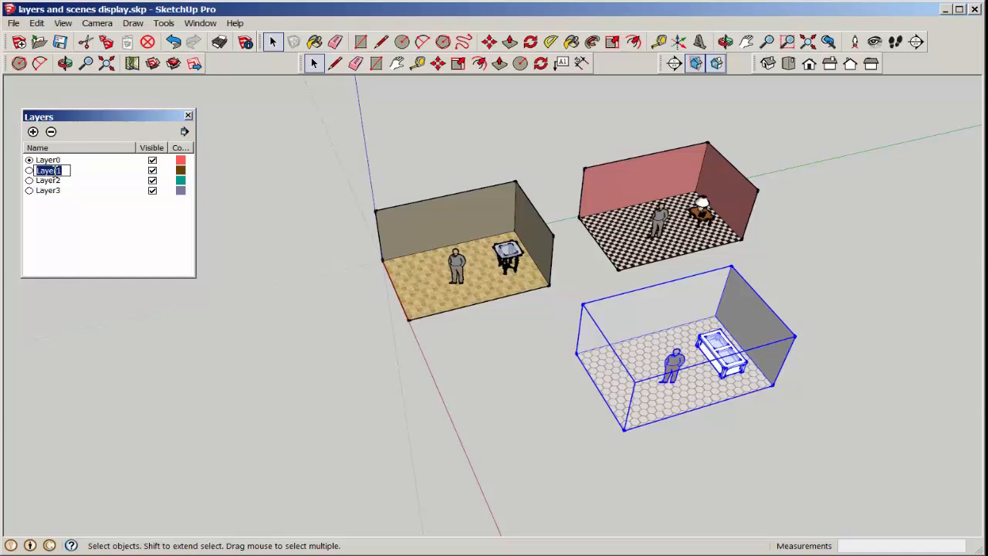
{"action": "type", "text": "brown"}
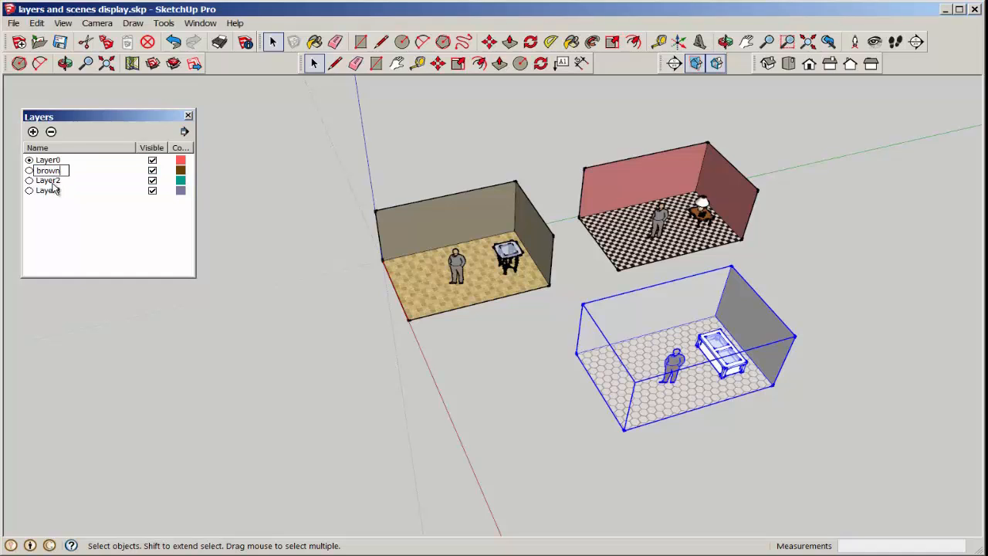
{"action": "double_click", "coordinate": [48, 181]}
{"action": "type", "text": "checks"}
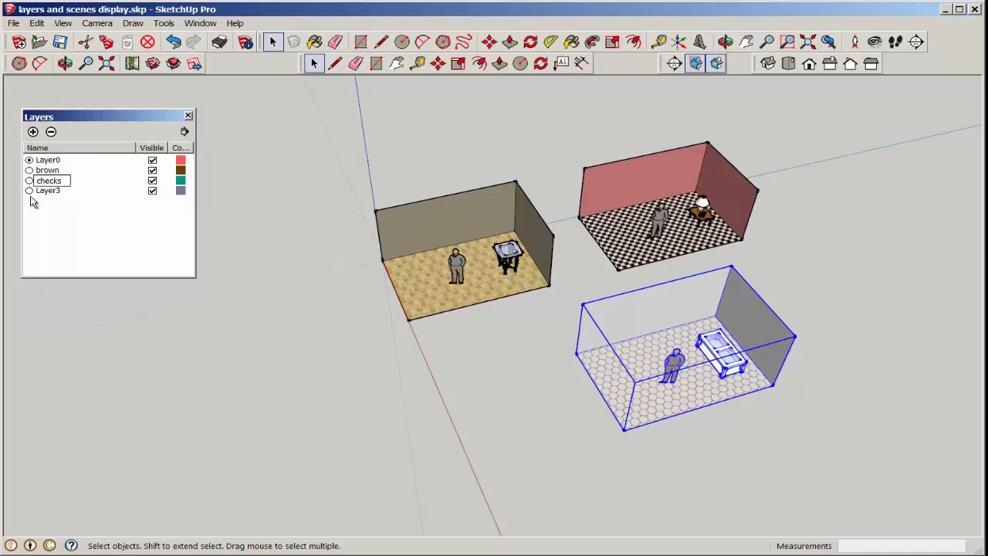
{"action": "left_click", "coordinate": [48, 192]}
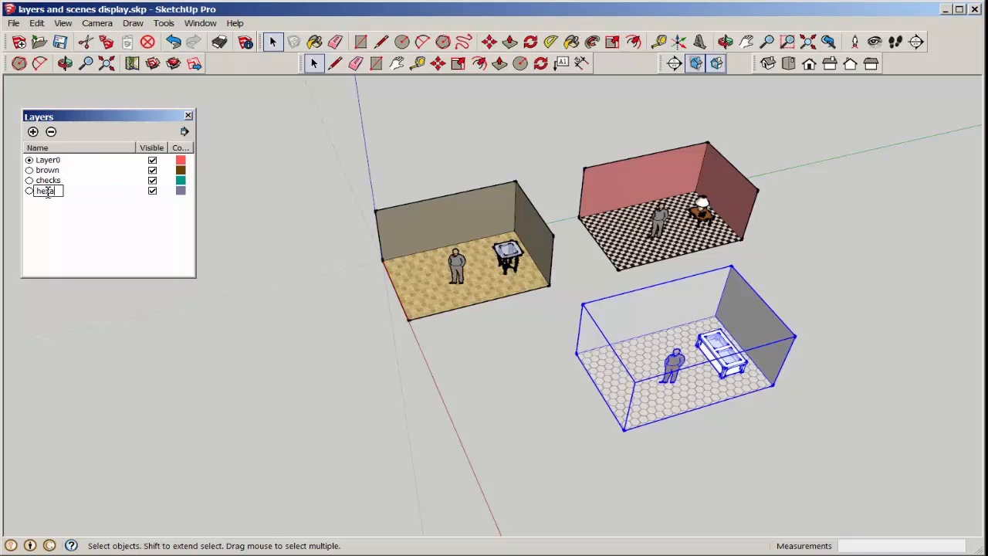
{"action": "type", "text": "hexagon"}
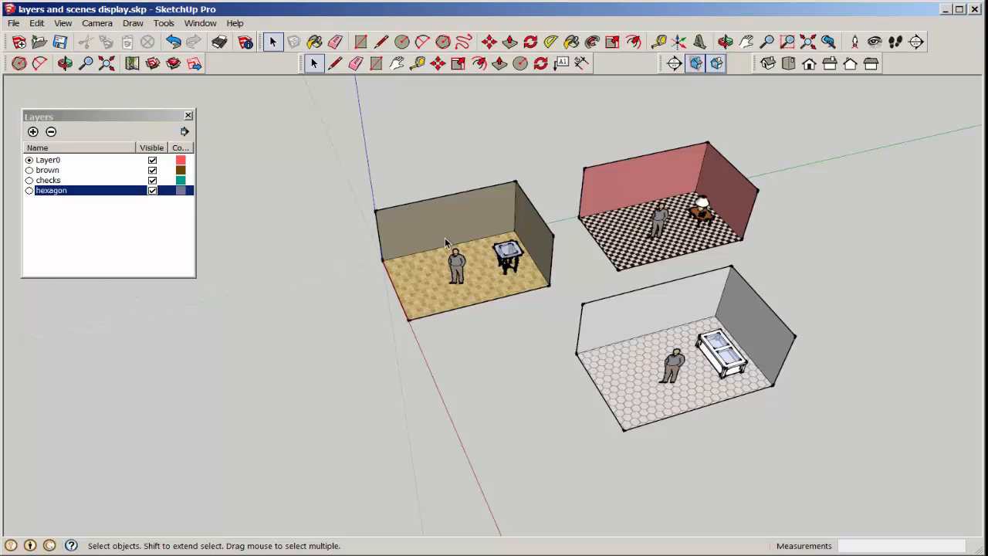
- Via Entity Info, assign the sand room to brown, checkered room to checks, hexagon room to hexagon
{"action": "right_click", "coordinate": [445, 244]}
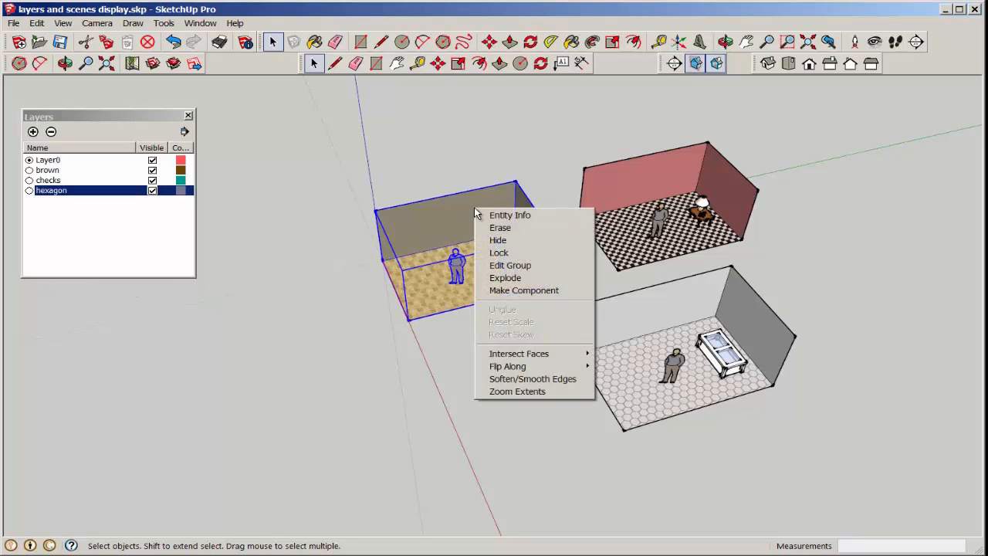
{"action": "left_click", "coordinate": [510, 214]}
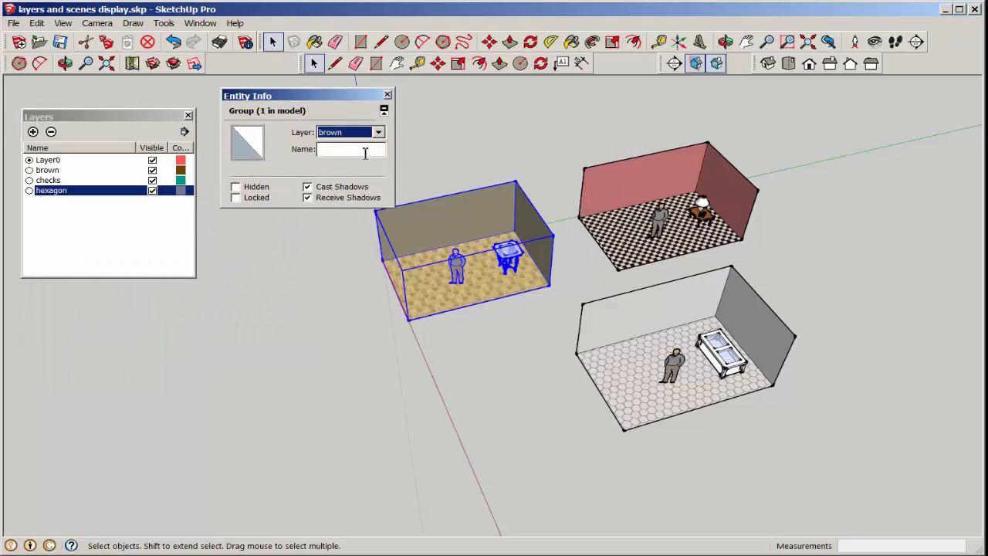
{"action": "left_click", "coordinate": [377, 133]}
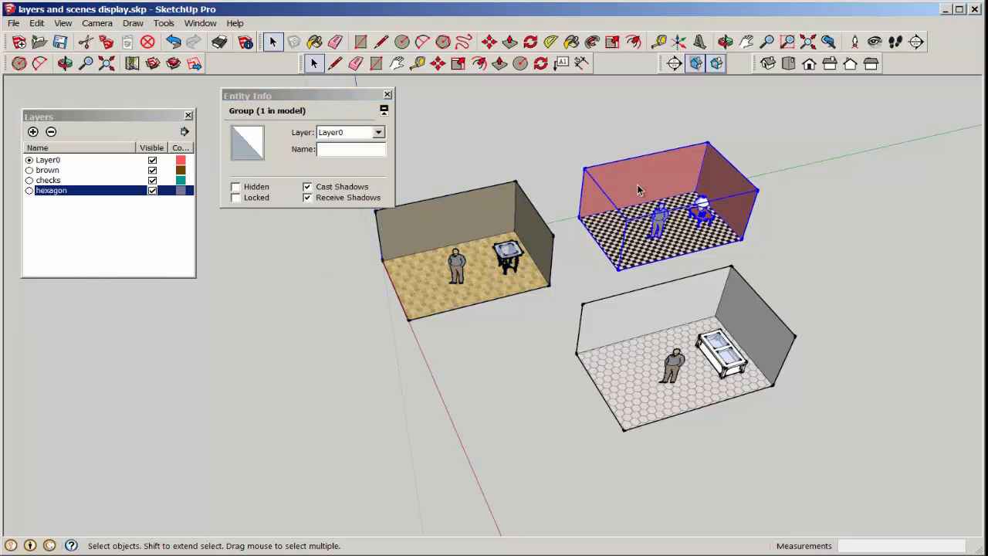
{"action": "left_click", "coordinate": [377, 133]}
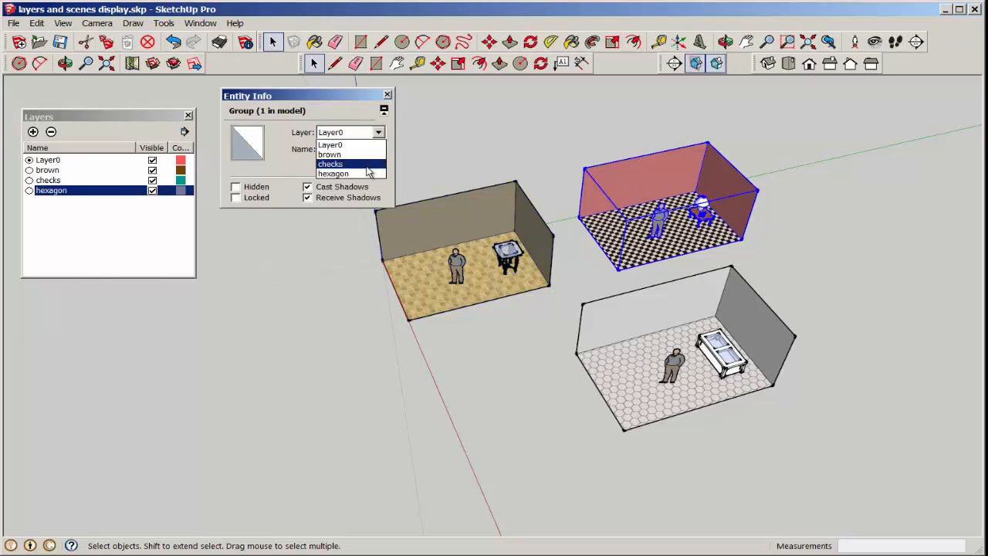
{"action": "left_click", "coordinate": [331, 164]}
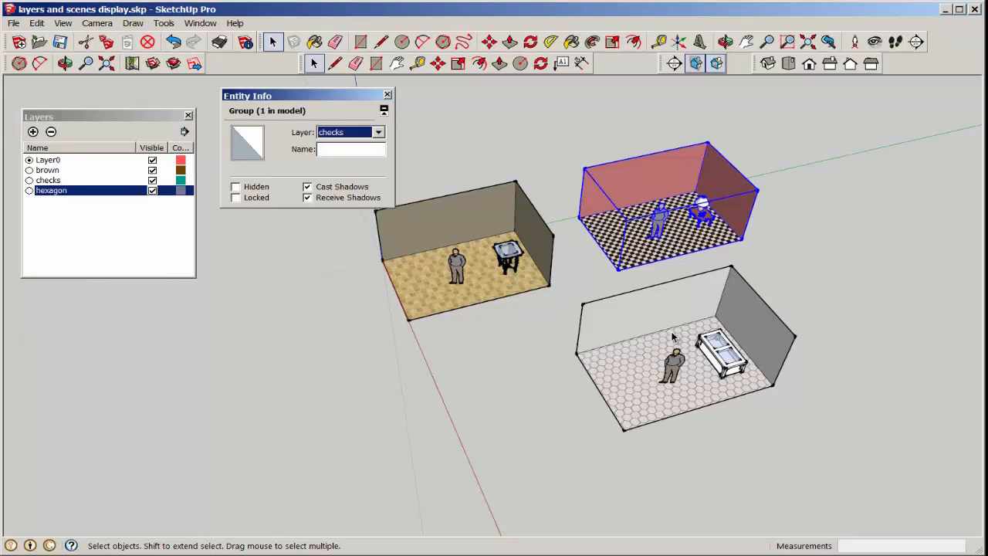
{"action": "left_click", "coordinate": [378, 133]}
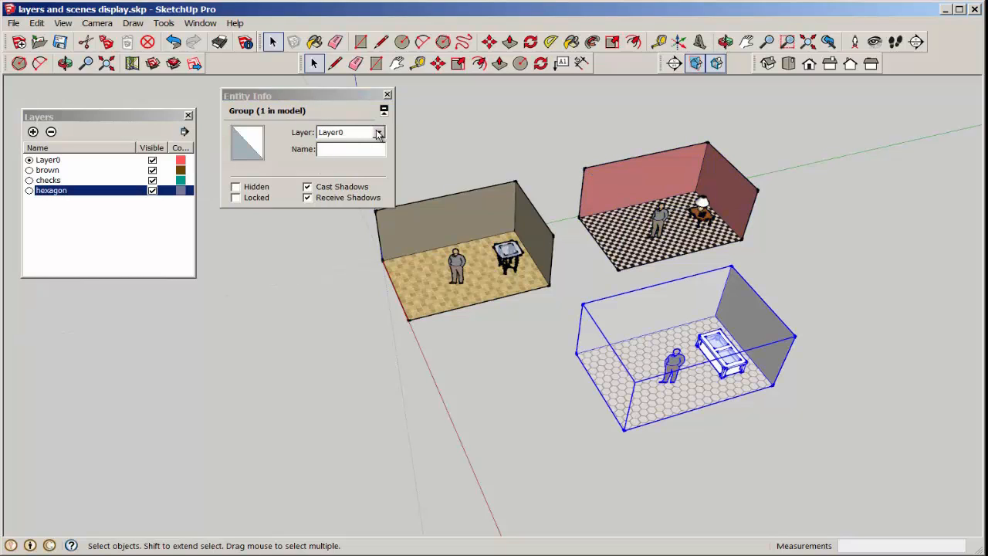
{"action": "left_click", "coordinate": [377, 133]}
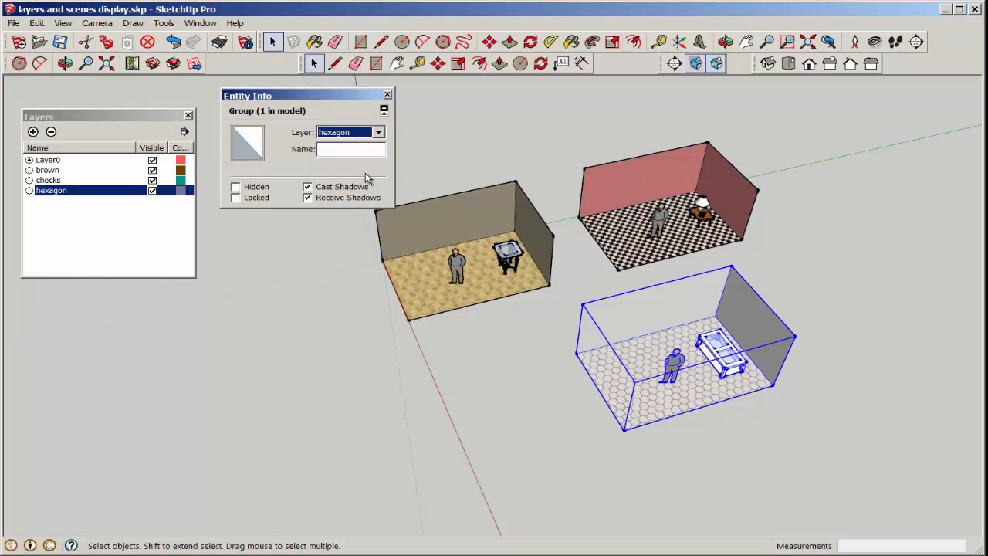
{"action": "left_click", "coordinate": [386, 95]}
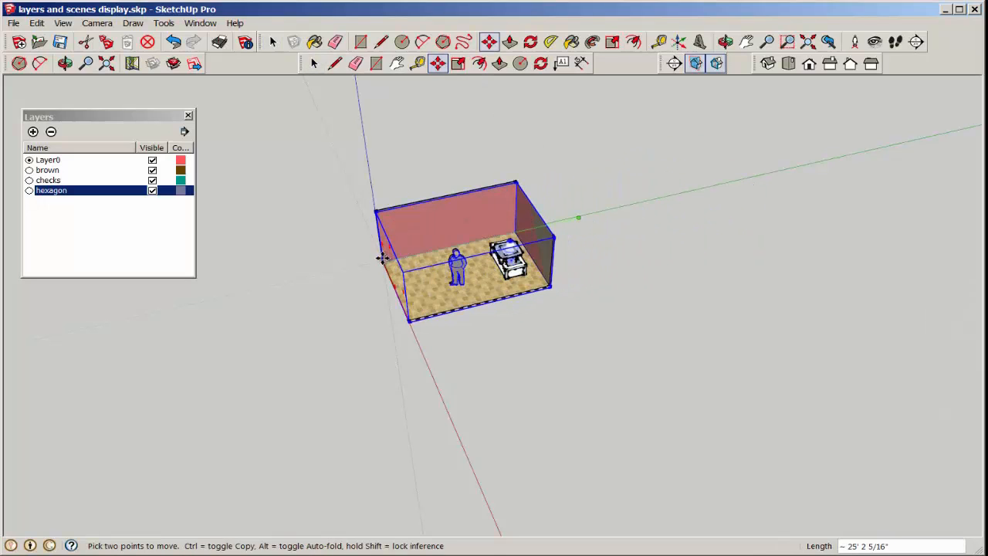
{"action": "mouse_move", "coordinate": [300, 260]}
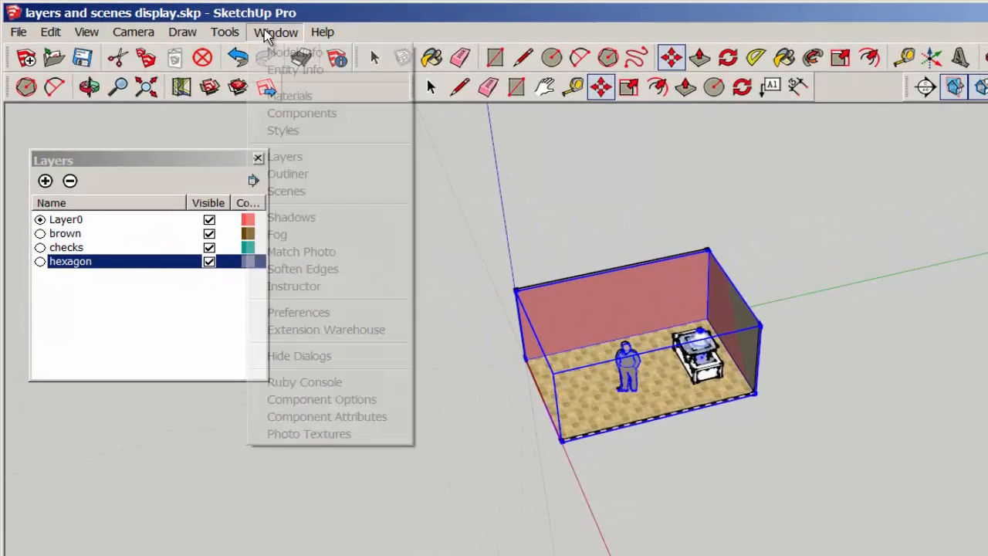
{"action": "mouse_move", "coordinate": [297, 69]}
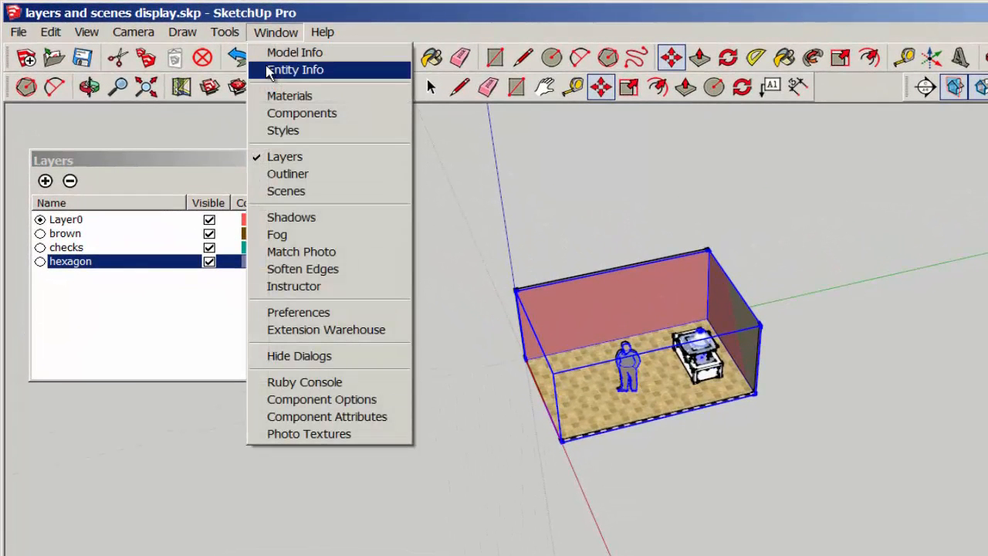
- Add scenes in the Scenes list and switch back to Scene 1
{"action": "left_click", "coordinate": [286, 191]}
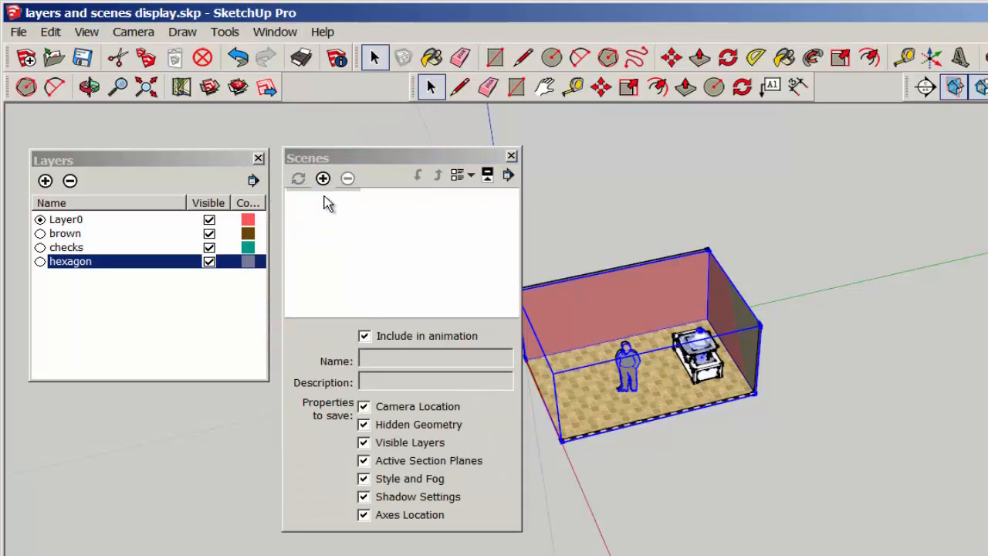
{"action": "left_click", "coordinate": [323, 179]}
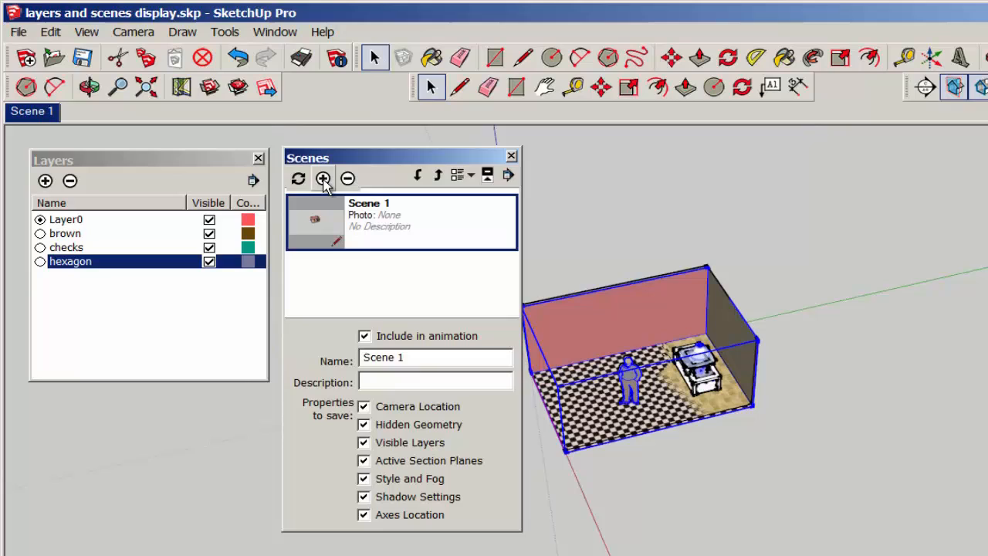
{"action": "left_click", "coordinate": [323, 179]}
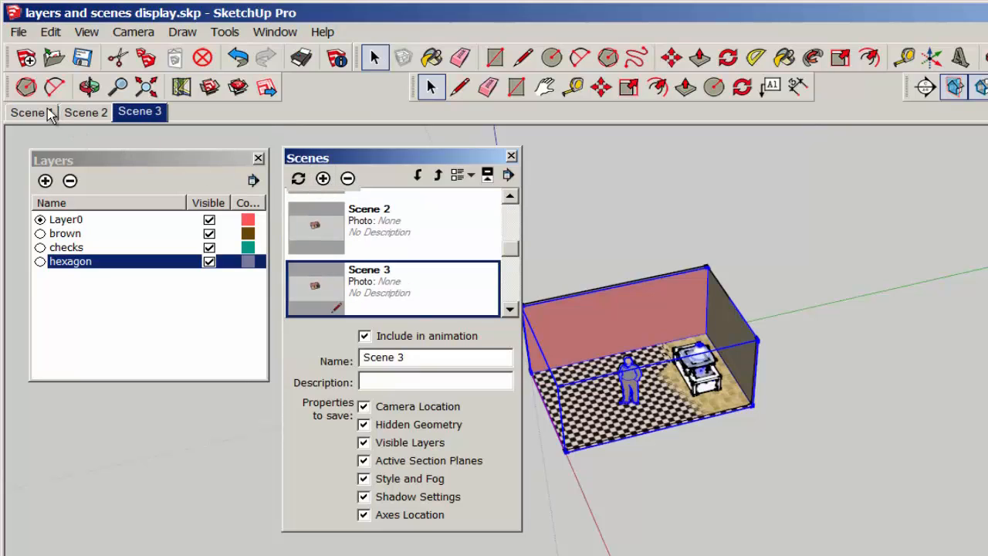
{"action": "left_click", "coordinate": [28, 111]}
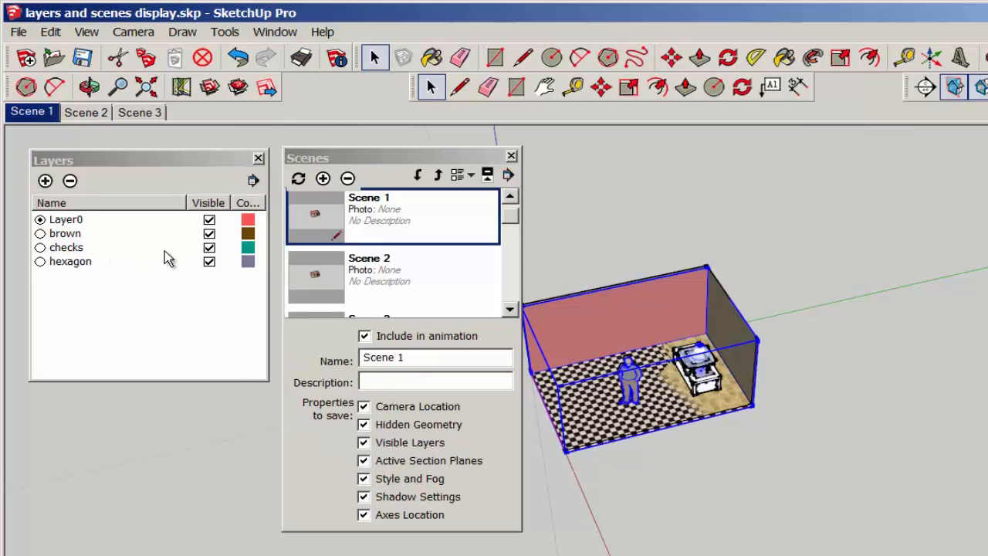
- Hide checks and hexagon layers, disable Camera Location, and update Scene 1
{"action": "left_click", "coordinate": [210, 247]}
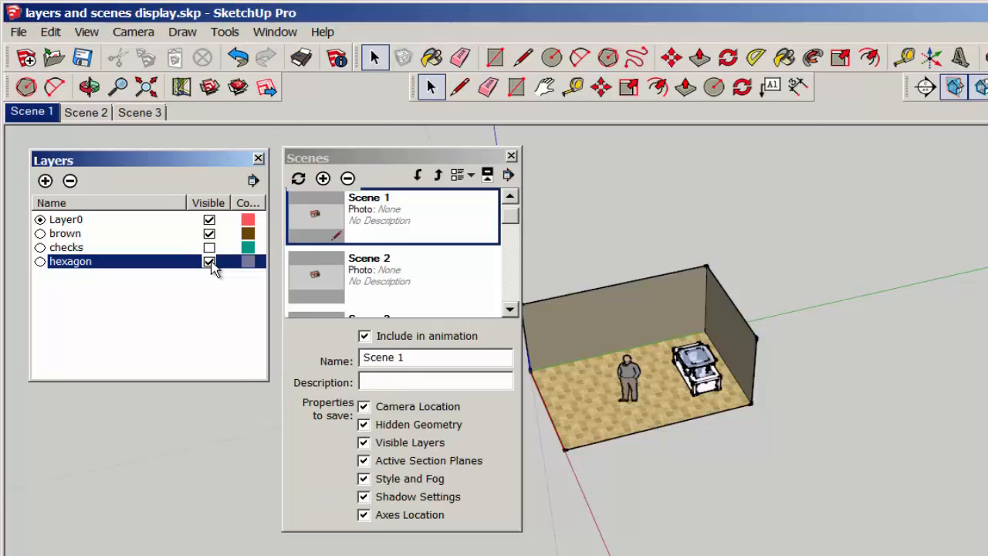
{"action": "left_click", "coordinate": [210, 261]}
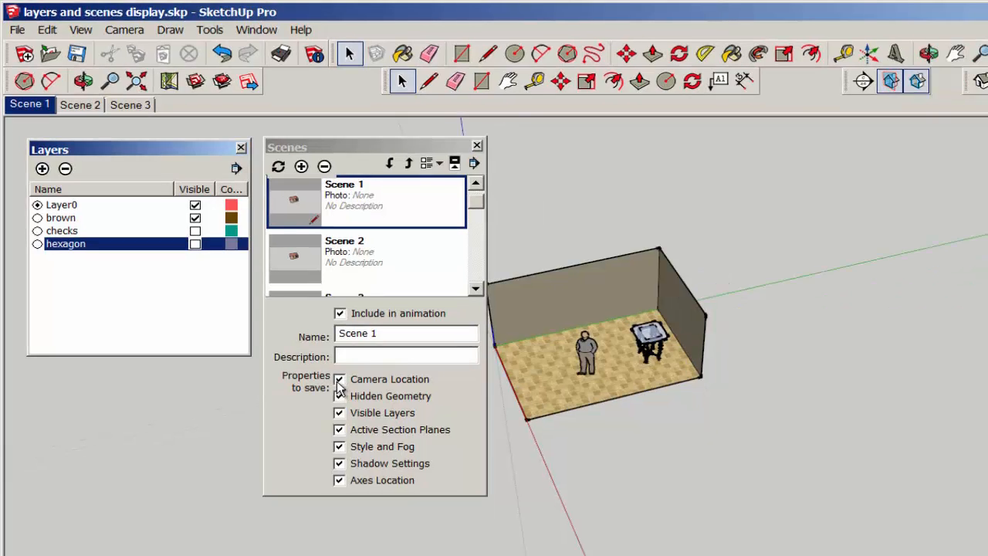
{"action": "left_click", "coordinate": [339, 380]}
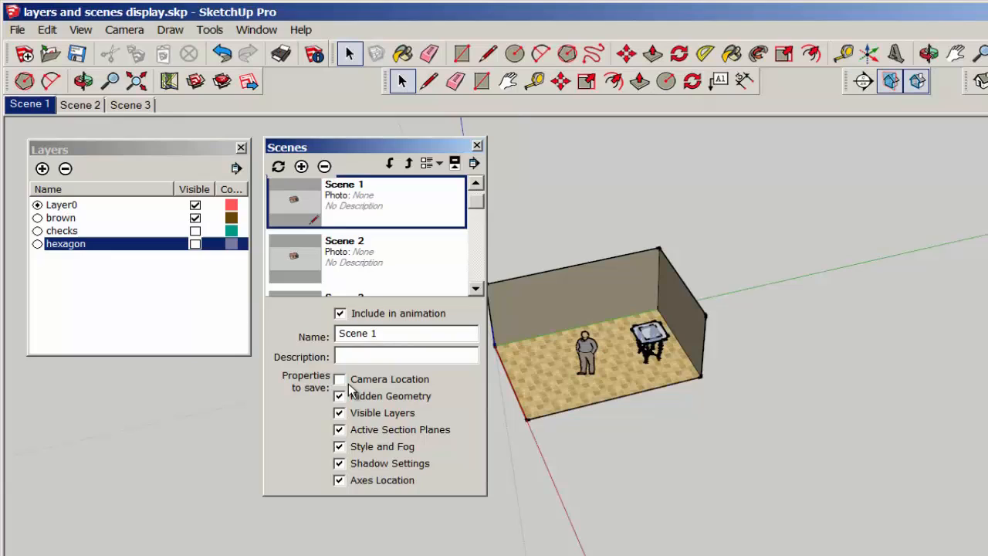
{"action": "right_click", "coordinate": [30, 105]}
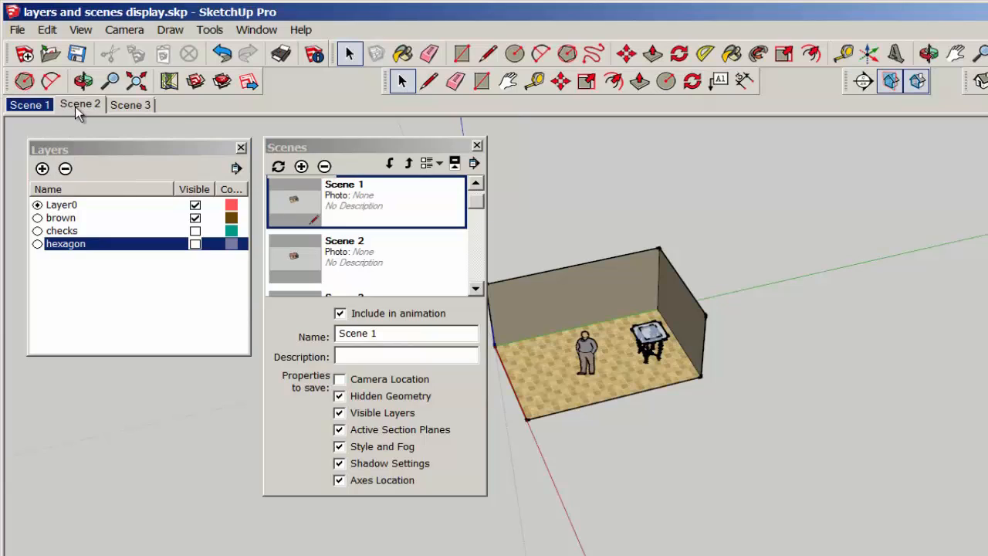
{"action": "left_click", "coordinate": [80, 105]}
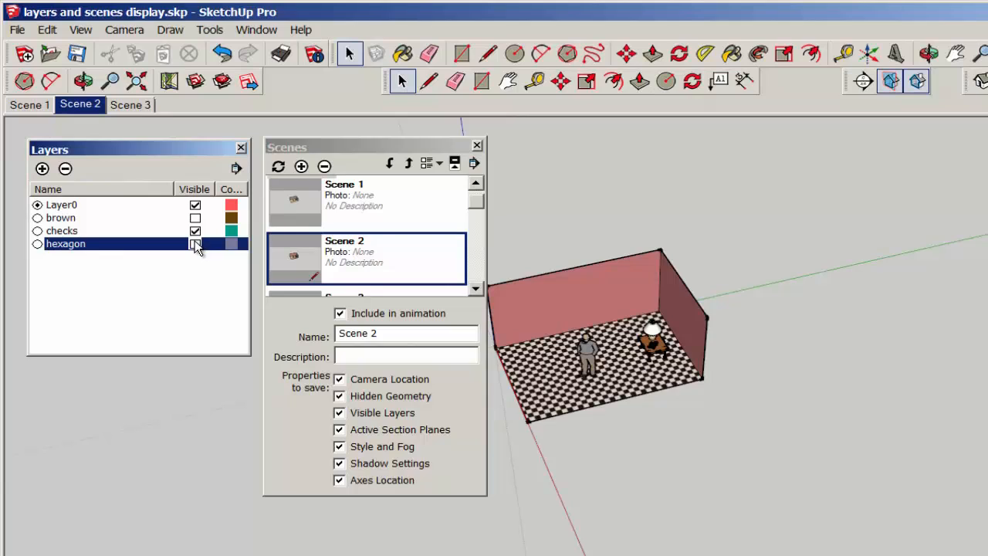
- Hide the hexagon layer in Scene 2 and update the scene
{"action": "left_click", "coordinate": [340, 379]}
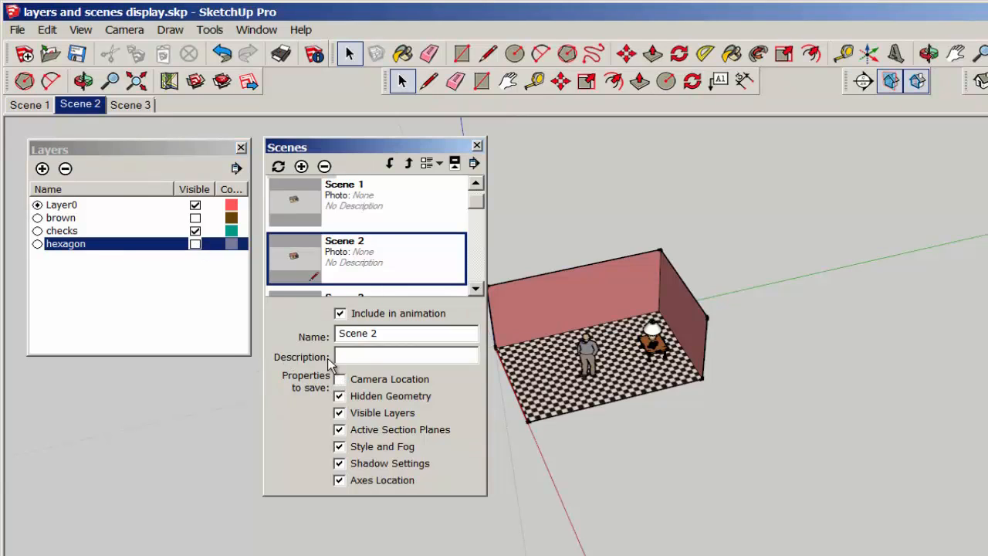
{"action": "right_click", "coordinate": [81, 105]}
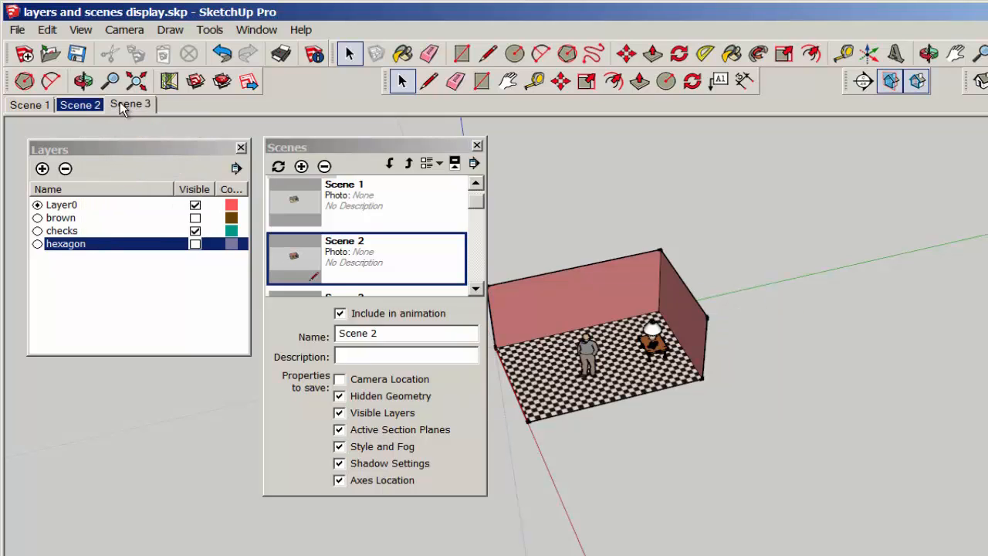
- Hide the brown layer in Scene 3 and update the scene
{"action": "left_click", "coordinate": [130, 105]}
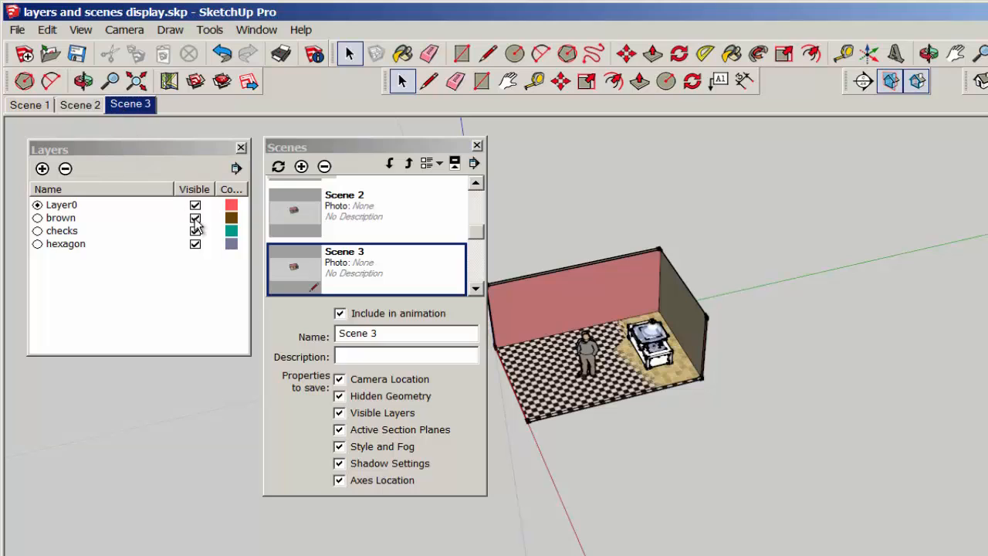
{"action": "left_click", "coordinate": [195, 217]}
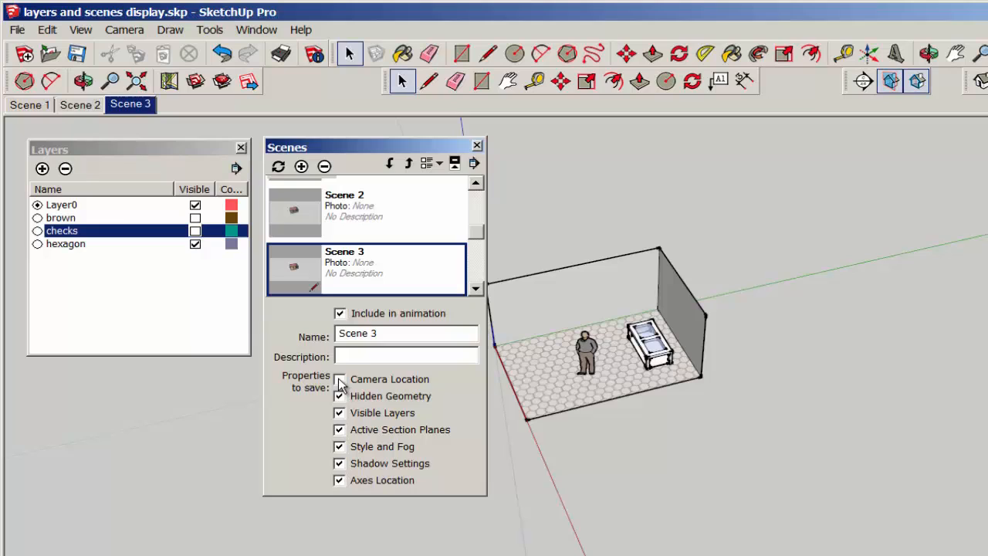
{"action": "right_click", "coordinate": [130, 105]}
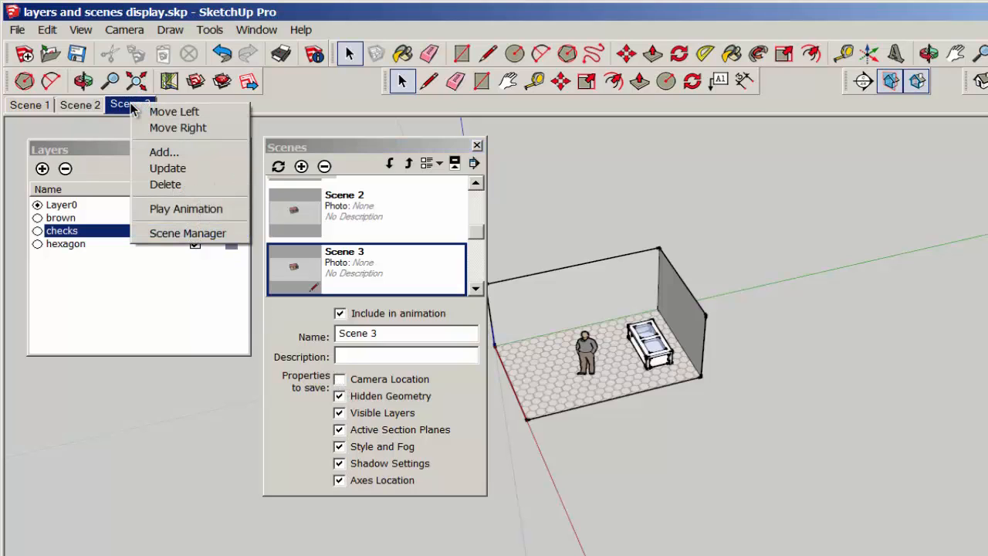
{"action": "mouse_move", "coordinate": [164, 153]}
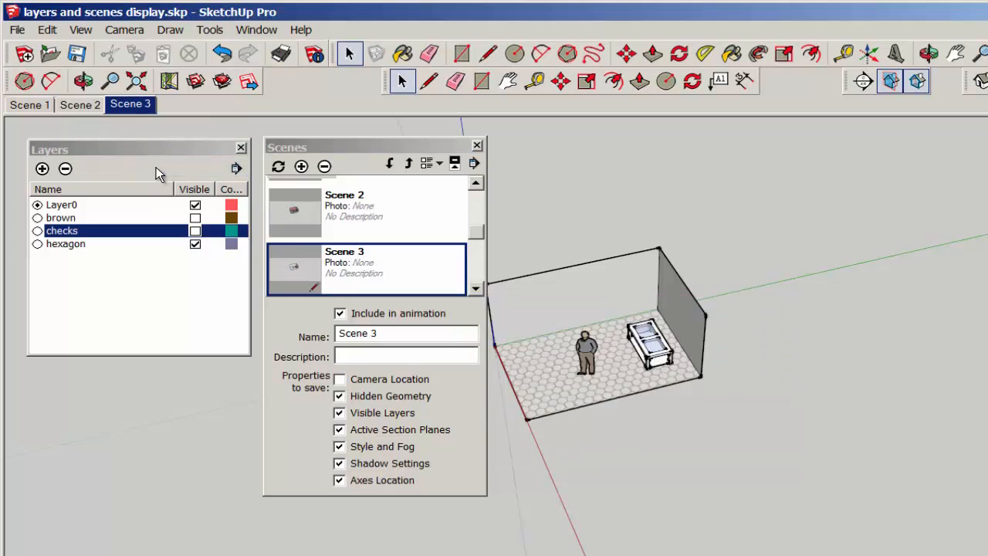
{"action": "mouse_move", "coordinate": [482, 158]}
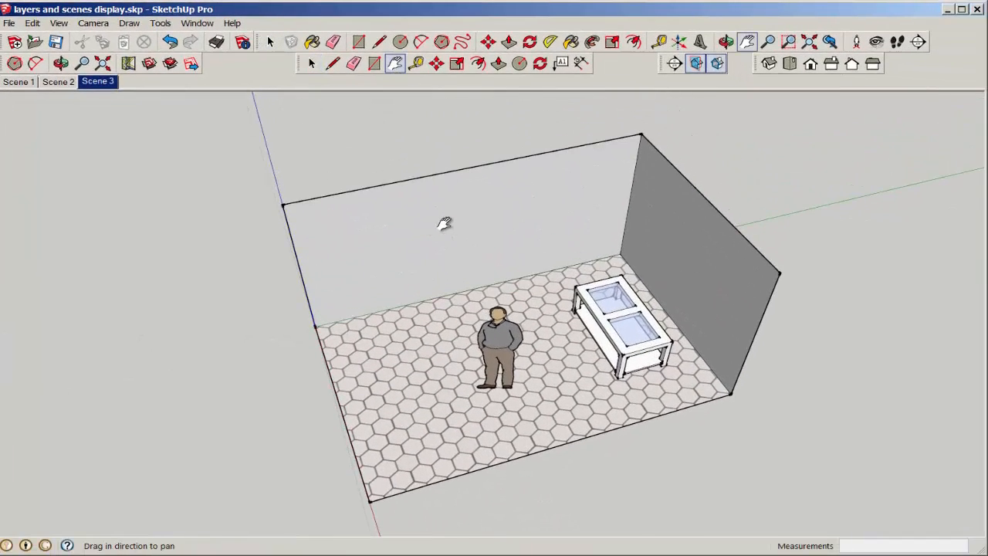
- Preview Scene 1's brown floor, Scene 2's checkered floor and Scene 3's hexagon floor
{"action": "left_click", "coordinate": [18, 80]}
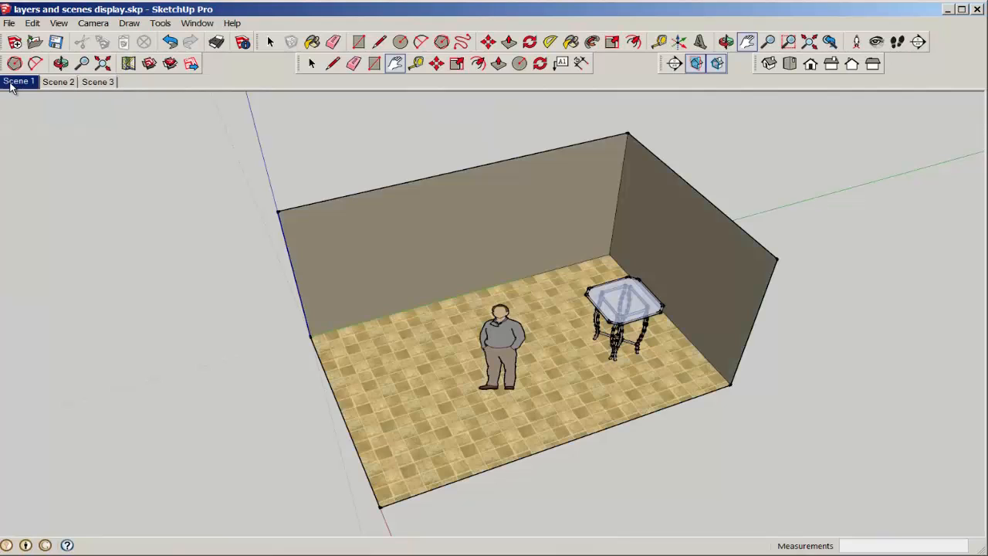
{"action": "left_click", "coordinate": [59, 82]}
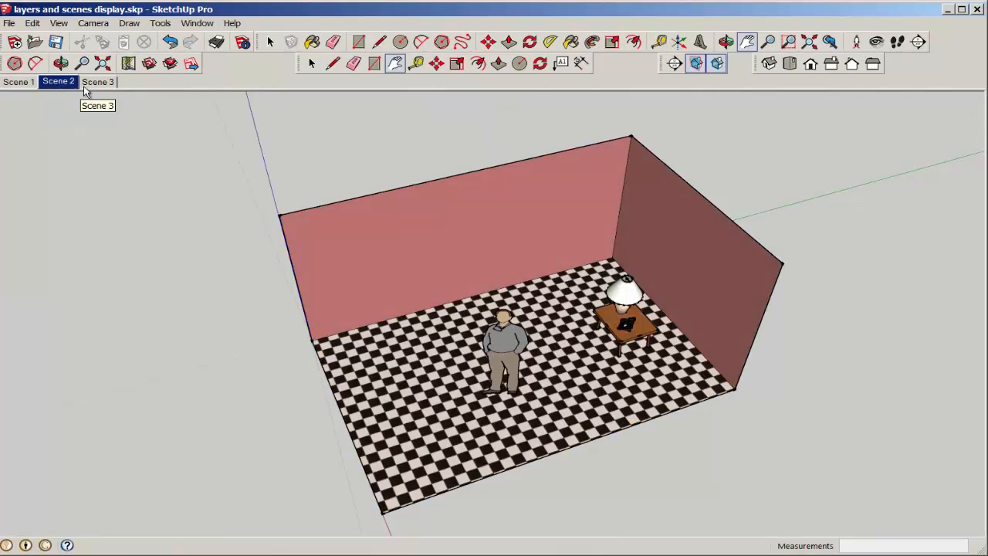
{"action": "left_click", "coordinate": [99, 82]}
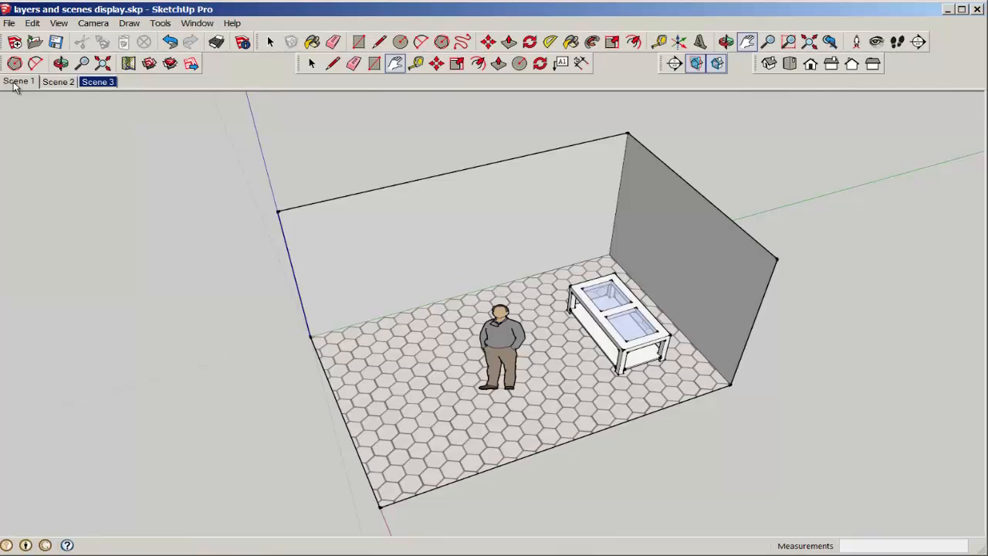
- Play the scene animation through all three floors, then stop it back on Scene 1
{"action": "right_click", "coordinate": [19, 80]}
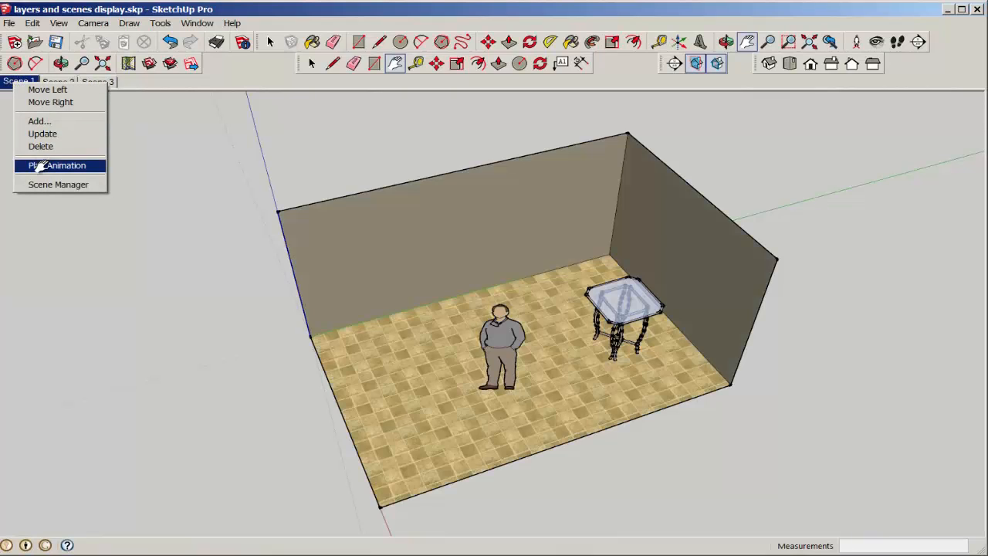
{"action": "left_click", "coordinate": [56, 165]}
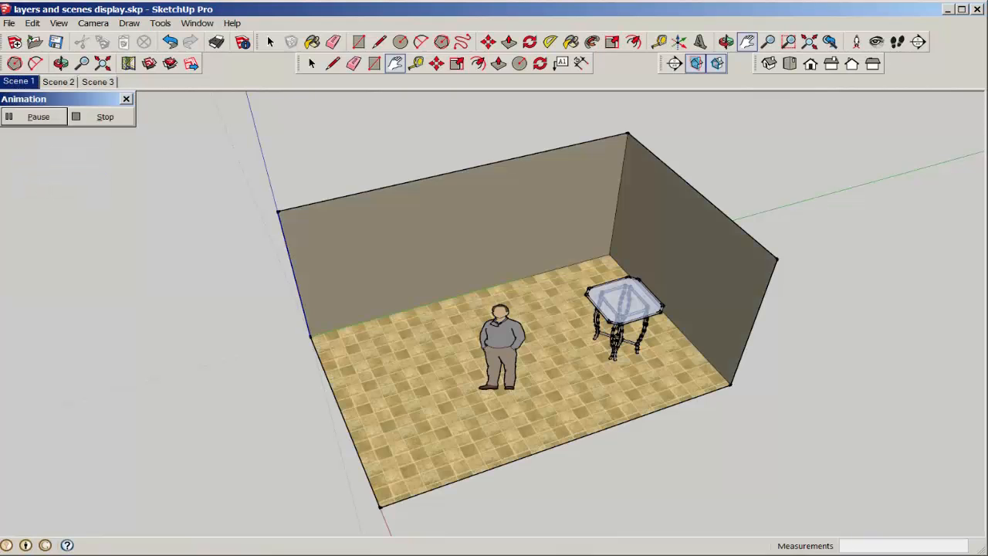
{"action": "left_click", "coordinate": [58, 80]}
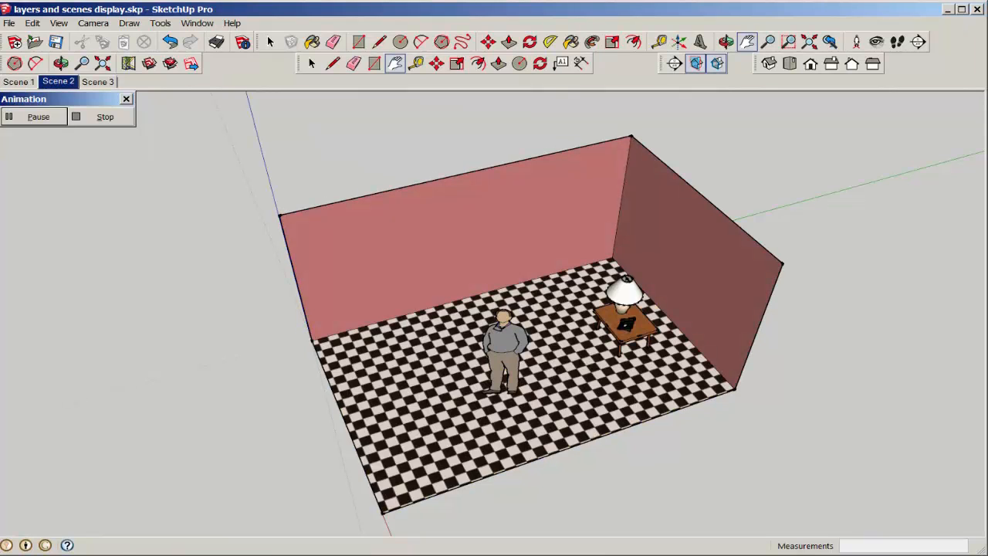
{"action": "left_click", "coordinate": [97, 80]}
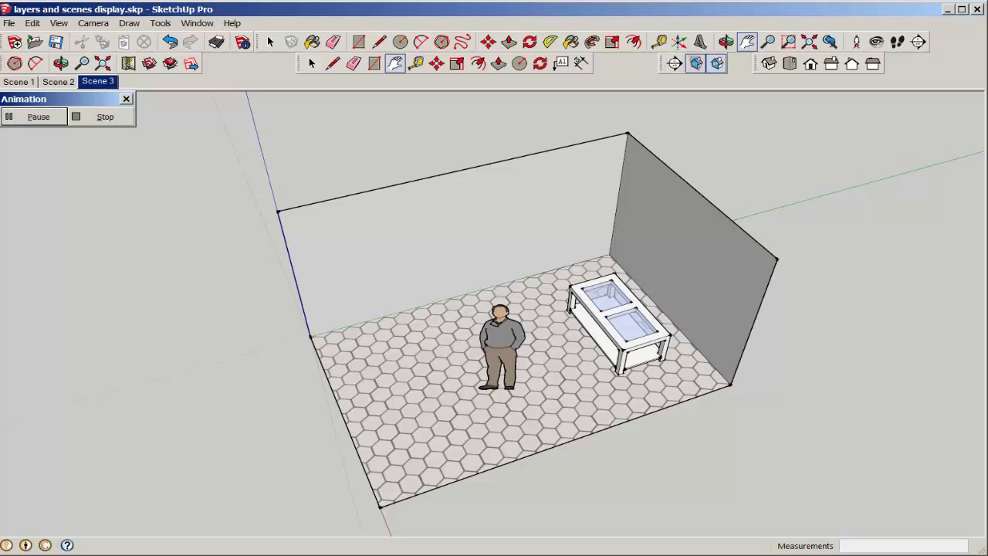
{"action": "left_click", "coordinate": [19, 80]}
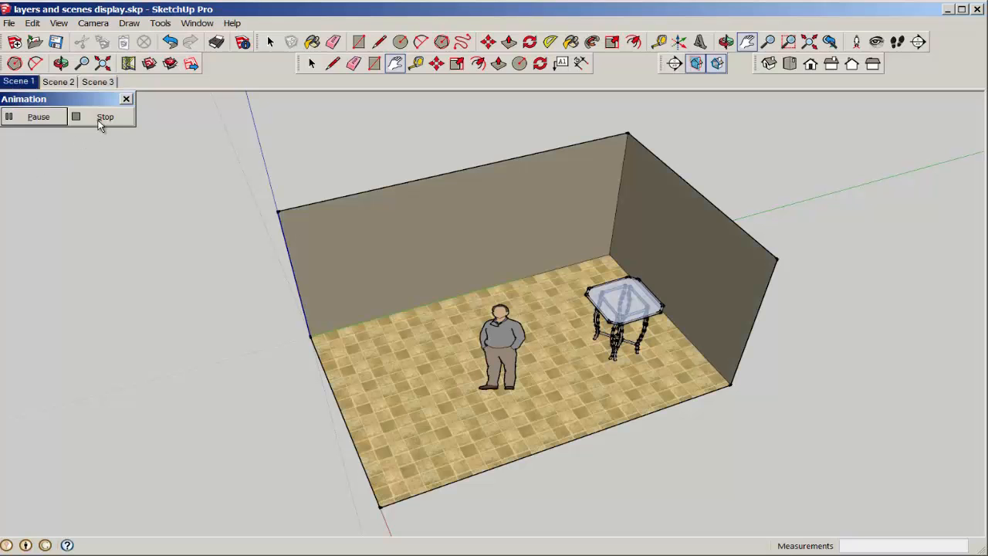
{"action": "left_click", "coordinate": [105, 117]}
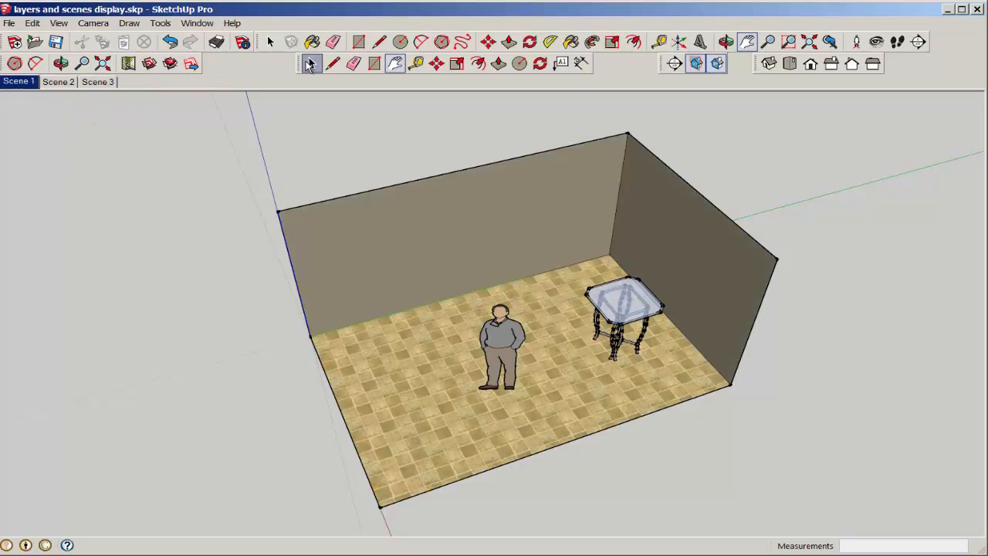
- Show Model Info's Animation page with 2-second transitions and 1-second scene delay
{"action": "left_click", "coordinate": [197, 23]}
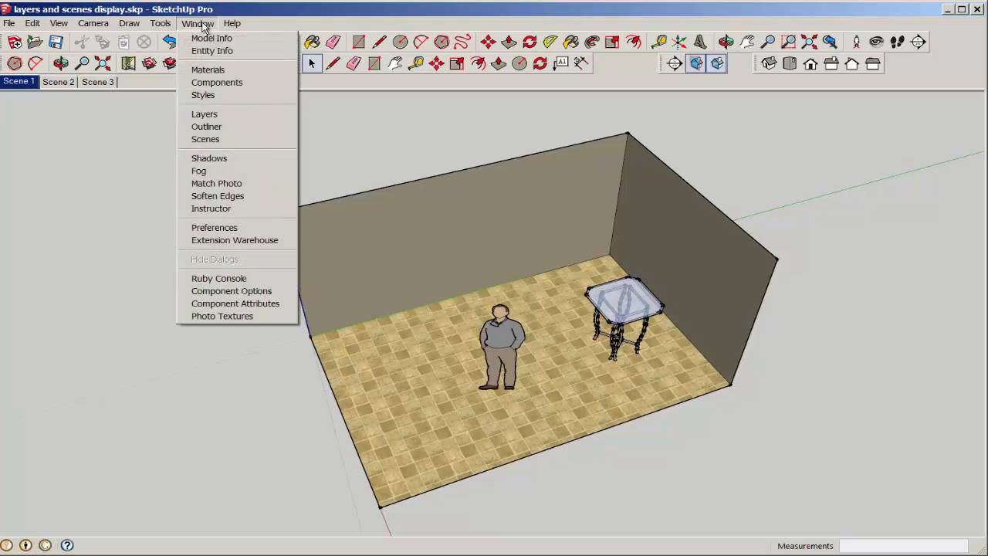
{"action": "mouse_move", "coordinate": [210, 38]}
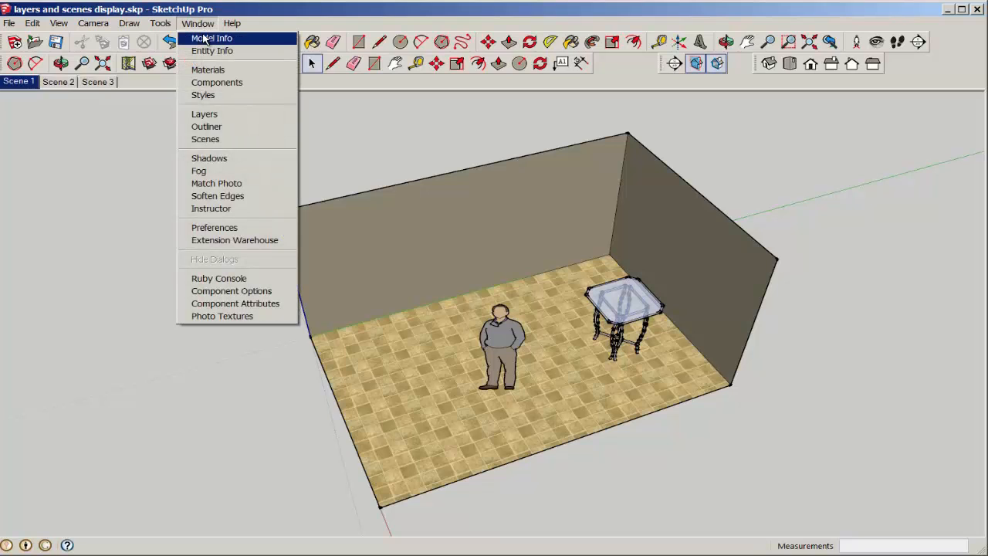
{"action": "left_click", "coordinate": [210, 37]}
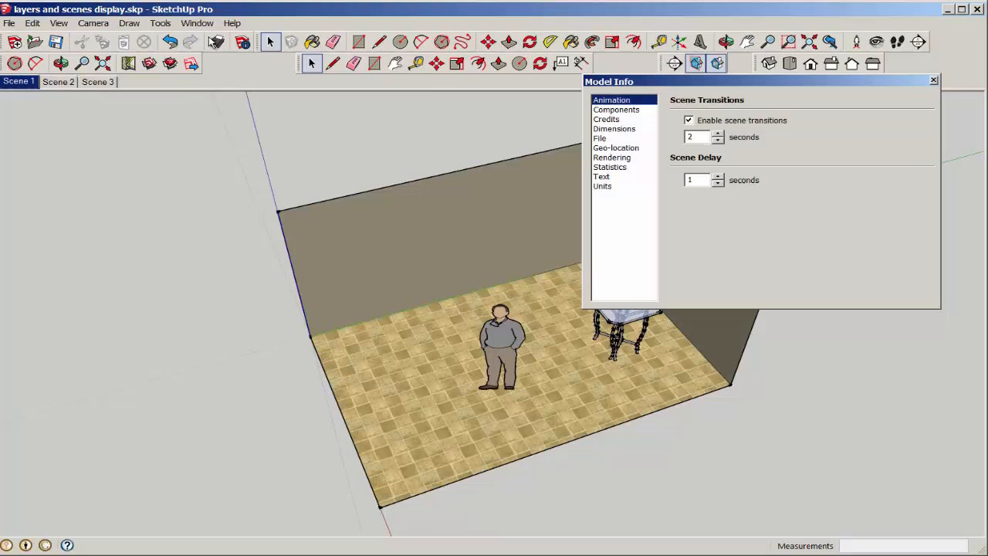